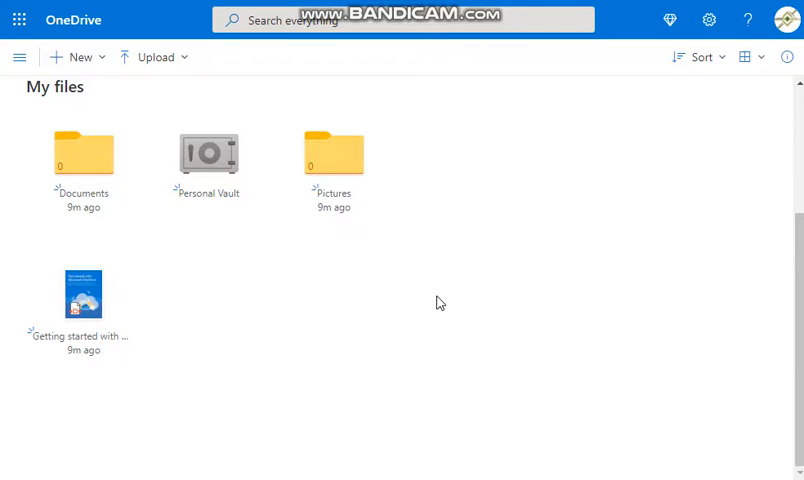
mouse_move(440, 296)
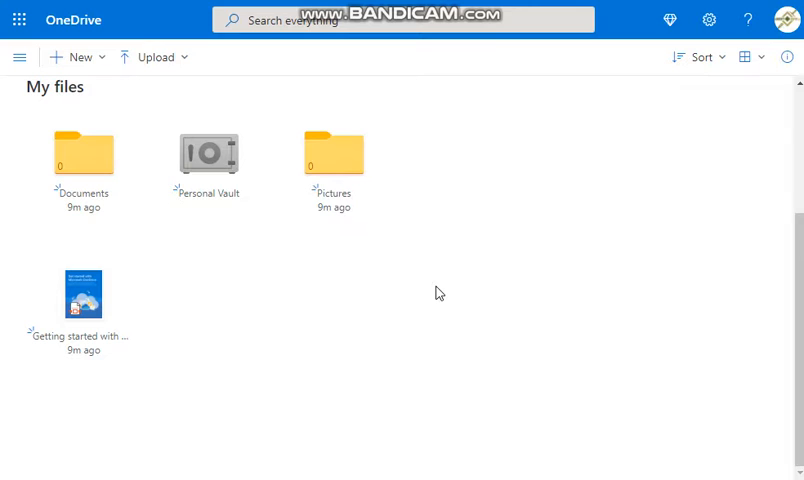
mouse_move(430, 276)
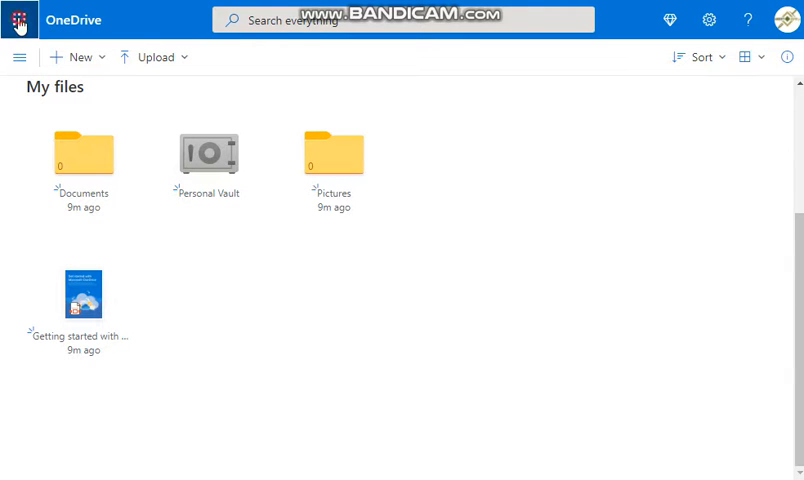
- Watch the fireworks video upload finish in the Progress pane and dismiss it
left_click(18, 18)
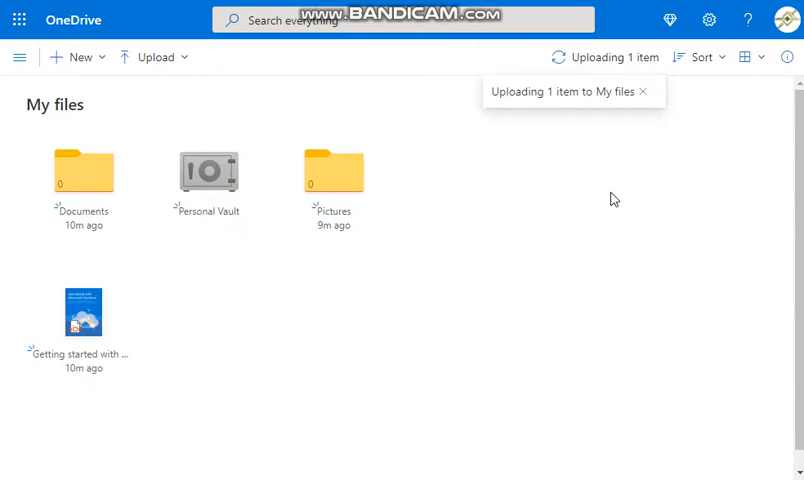
mouse_move(628, 188)
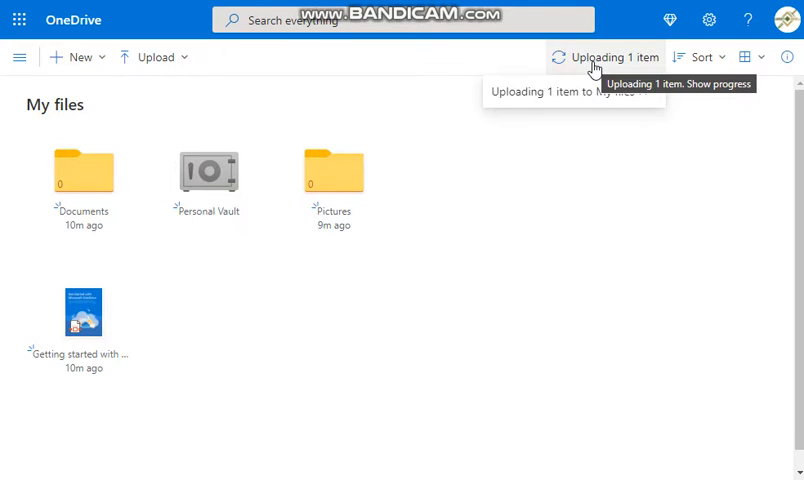
left_click(610, 56)
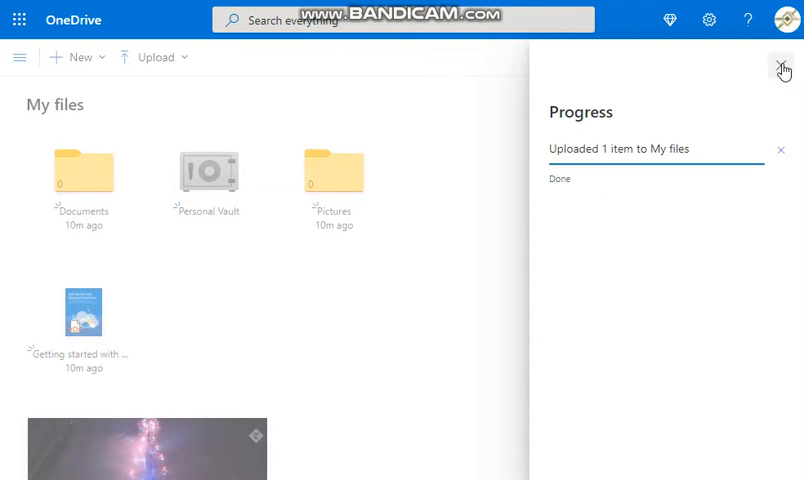
left_click(784, 68)
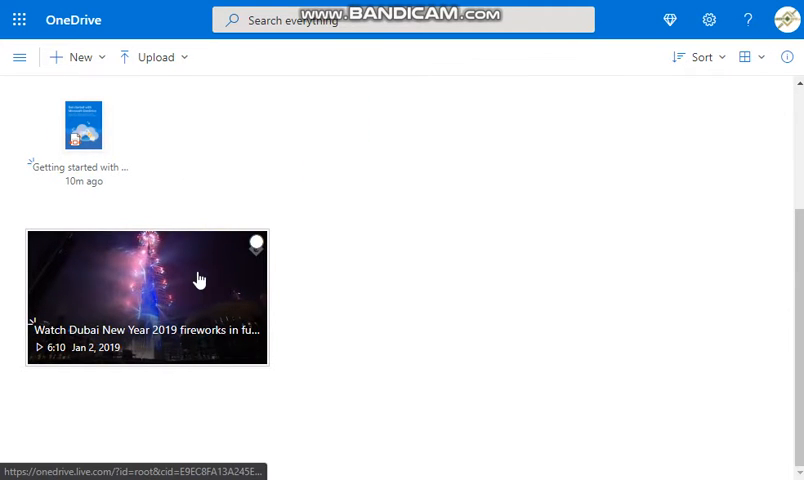
- Start sharing the Dubai fireworks video, then bring its file actions back up after the panel stalls
right_click(148, 296)
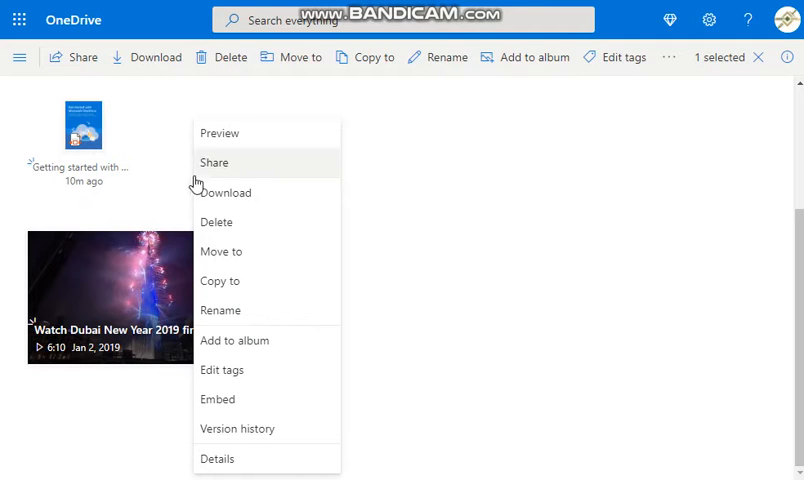
left_click(214, 162)
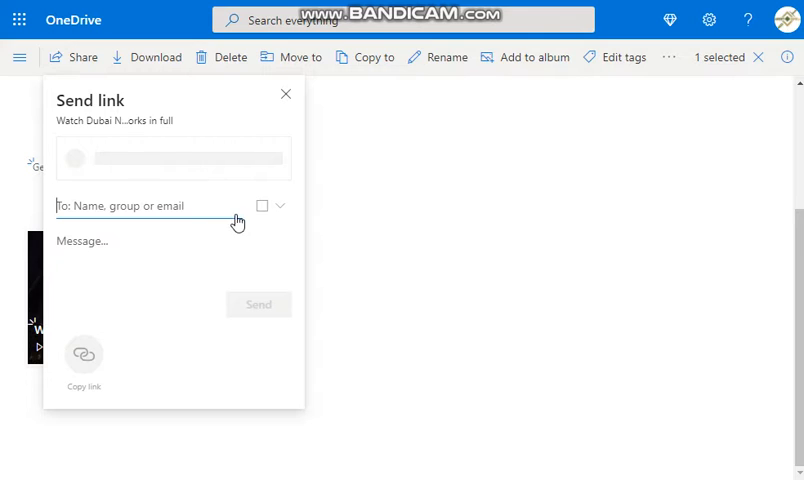
mouse_move(136, 178)
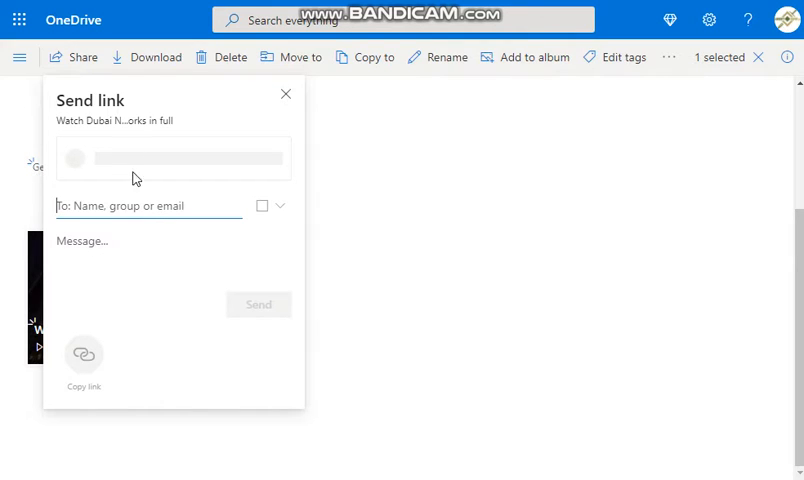
mouse_move(232, 308)
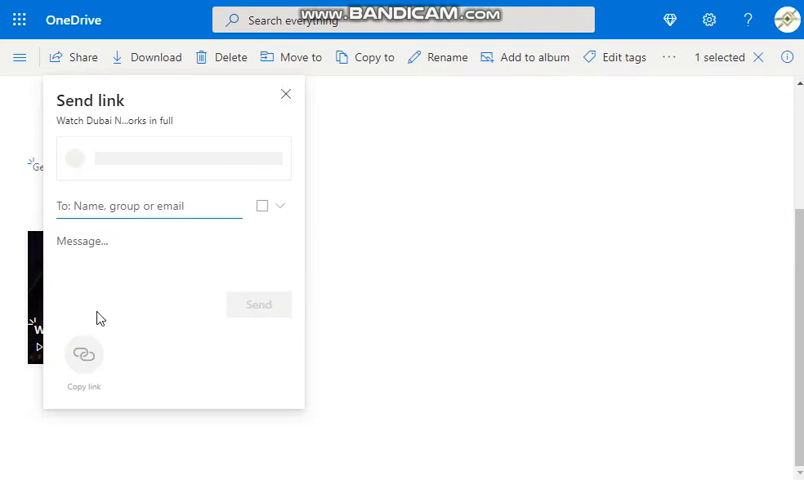
left_click(284, 94)
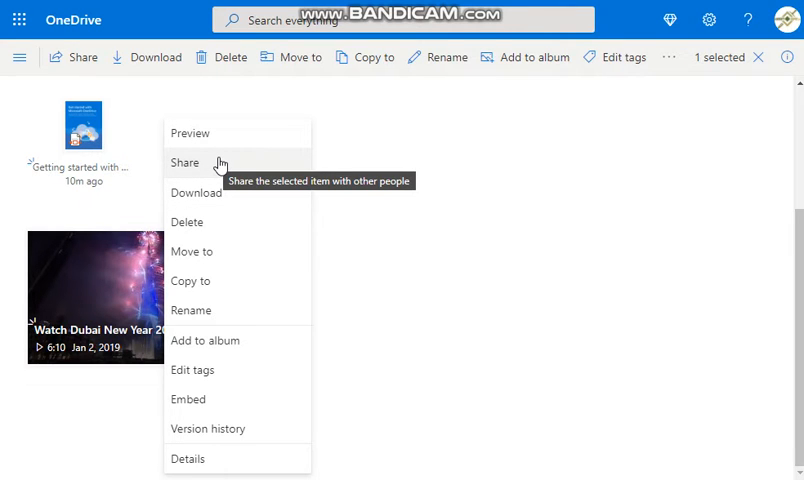
- Make the share link view-only for anyone with the link and copy it
left_click(184, 162)
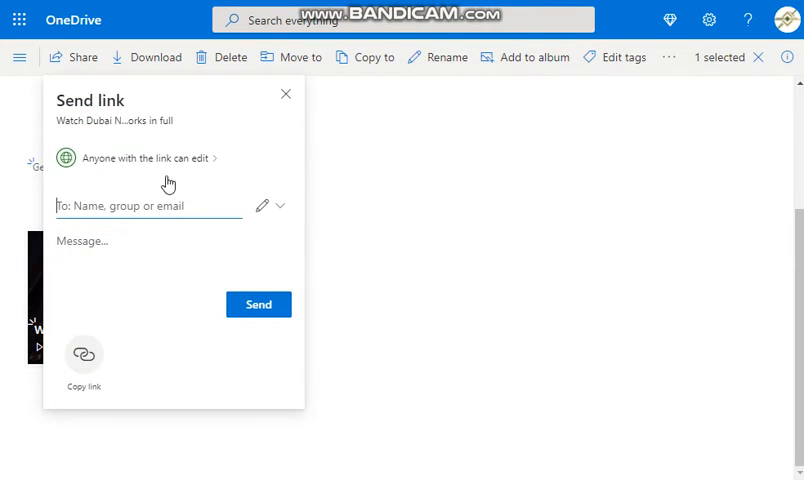
mouse_move(80, 176)
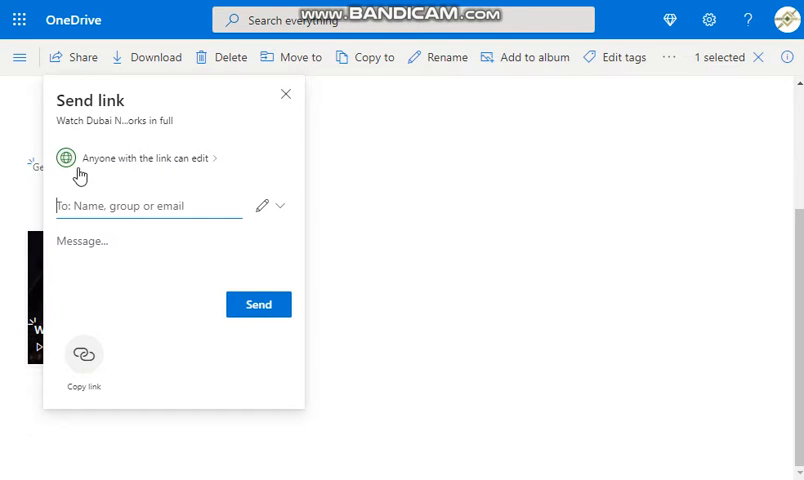
left_click(144, 158)
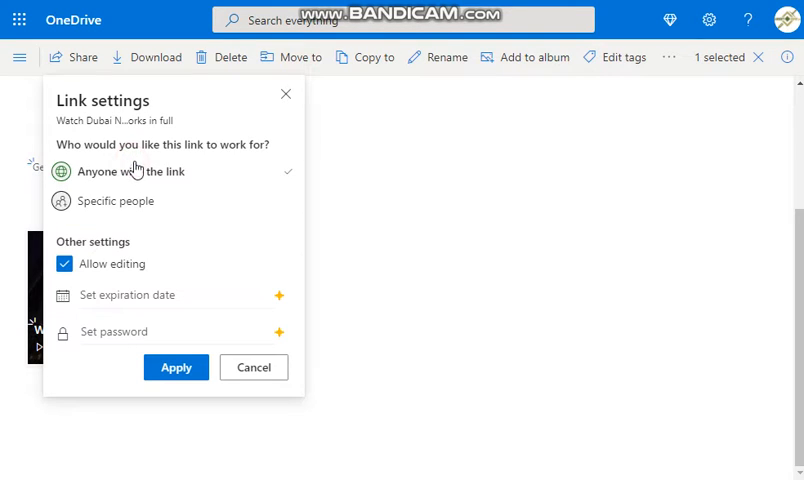
mouse_move(122, 256)
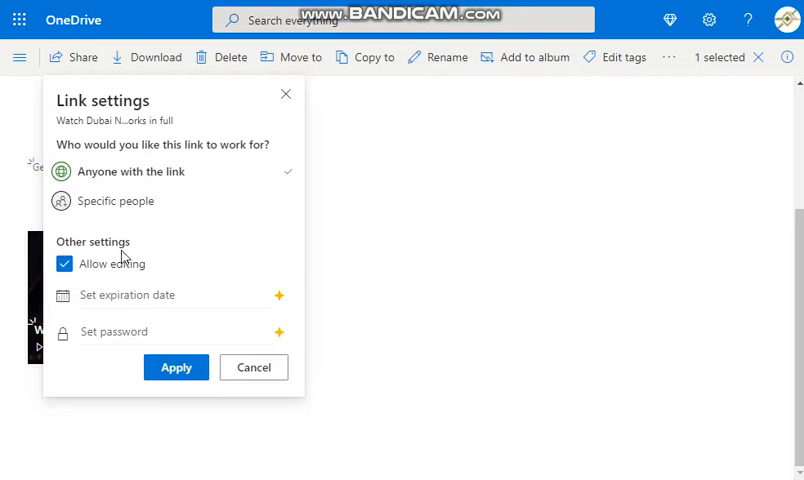
left_click(64, 264)
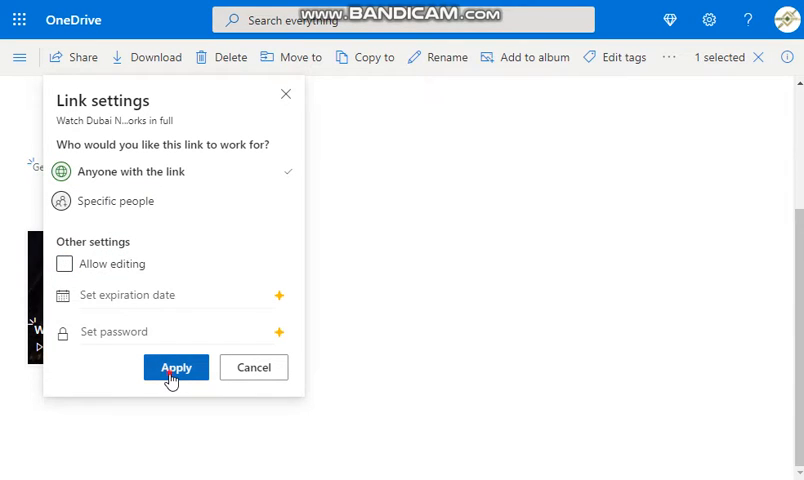
left_click(176, 368)
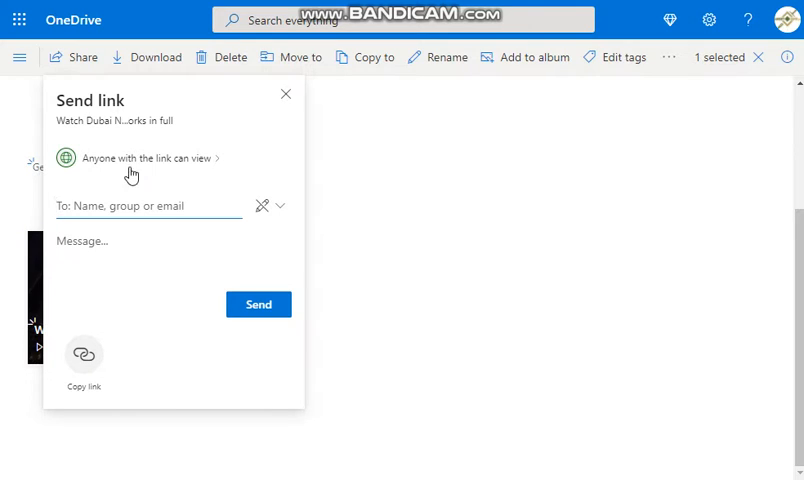
mouse_move(204, 170)
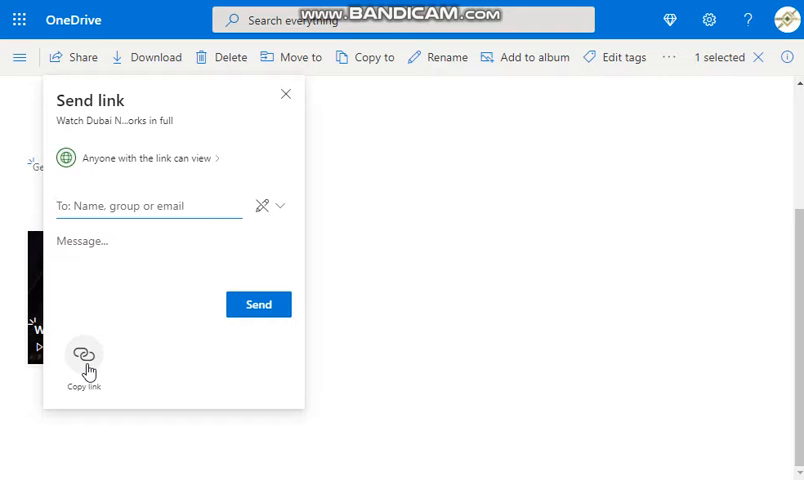
left_click(84, 360)
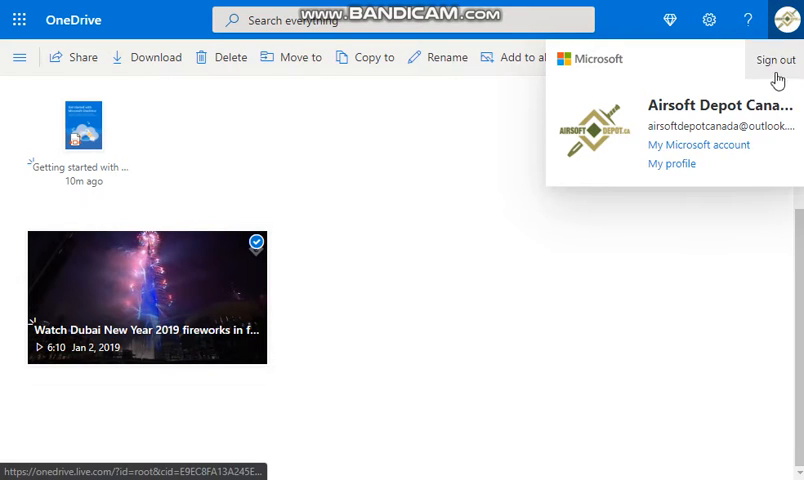
- Sign out and open the copied share link in an InPrivate window via Paste and go
left_click(776, 60)
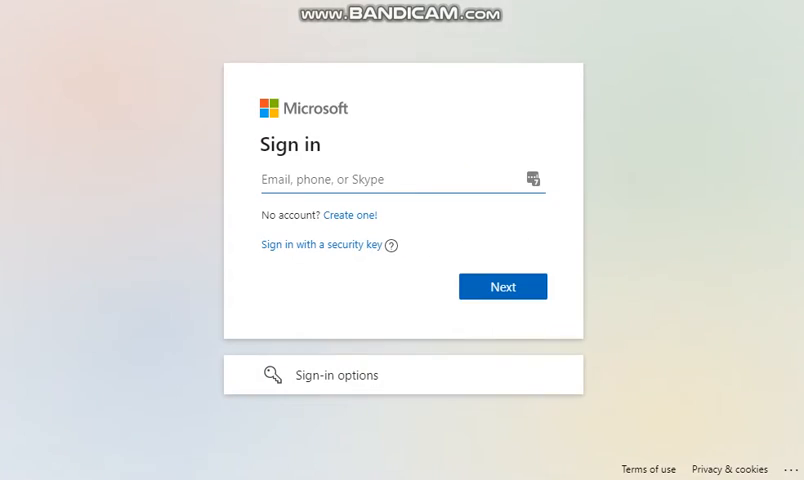
right_click(390, 180)
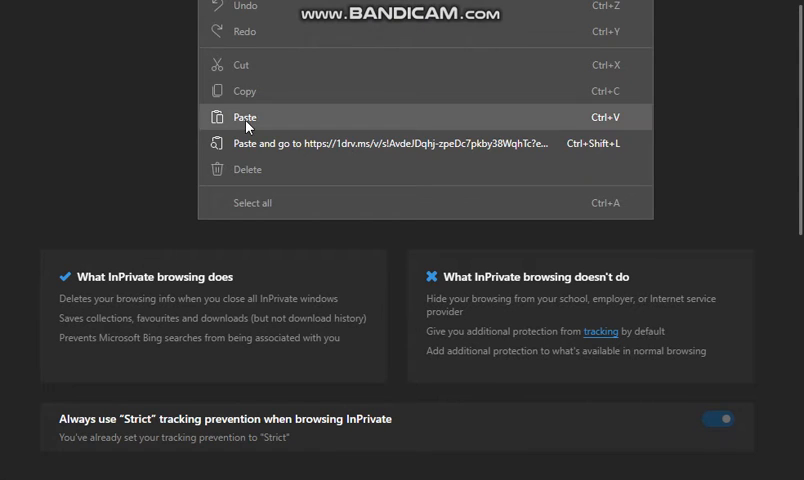
left_click(244, 116)
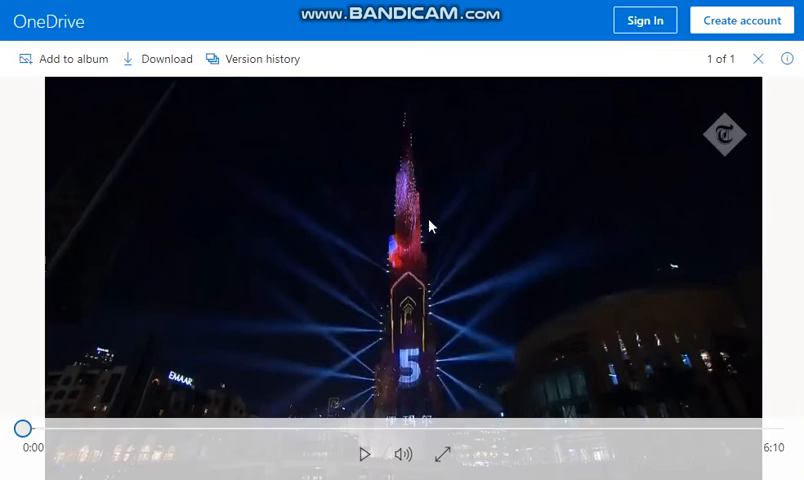
- Play the fireworks video from the shared link, then close the viewer to the Shared page
left_click(364, 452)
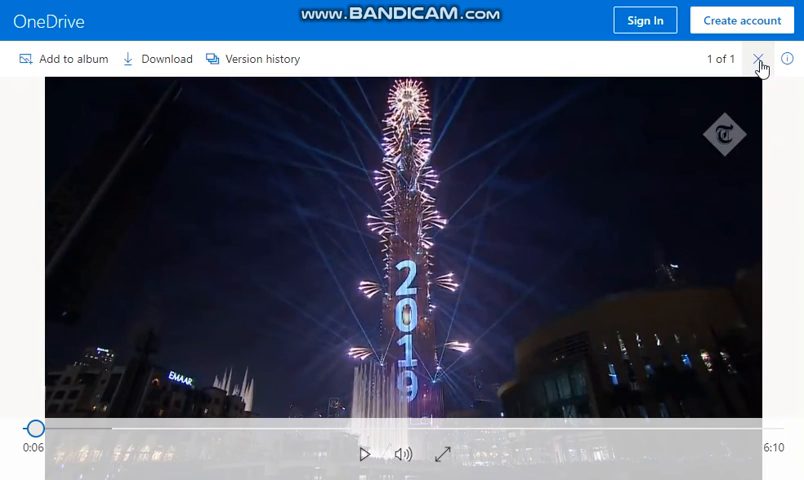
left_click(760, 58)
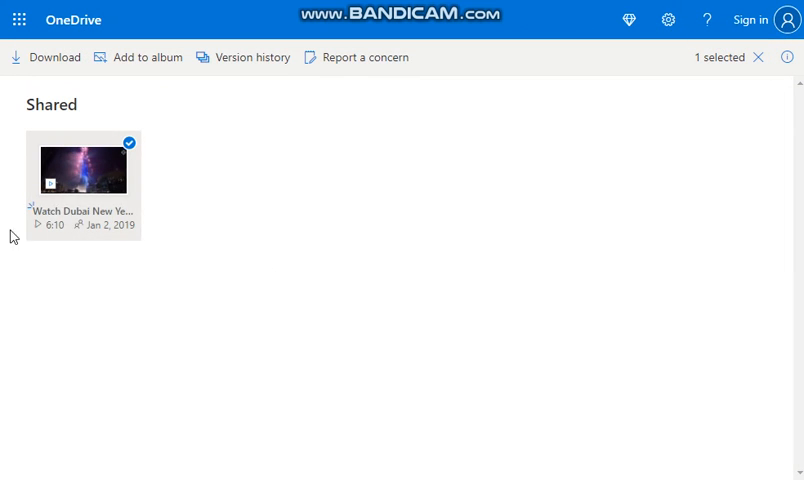